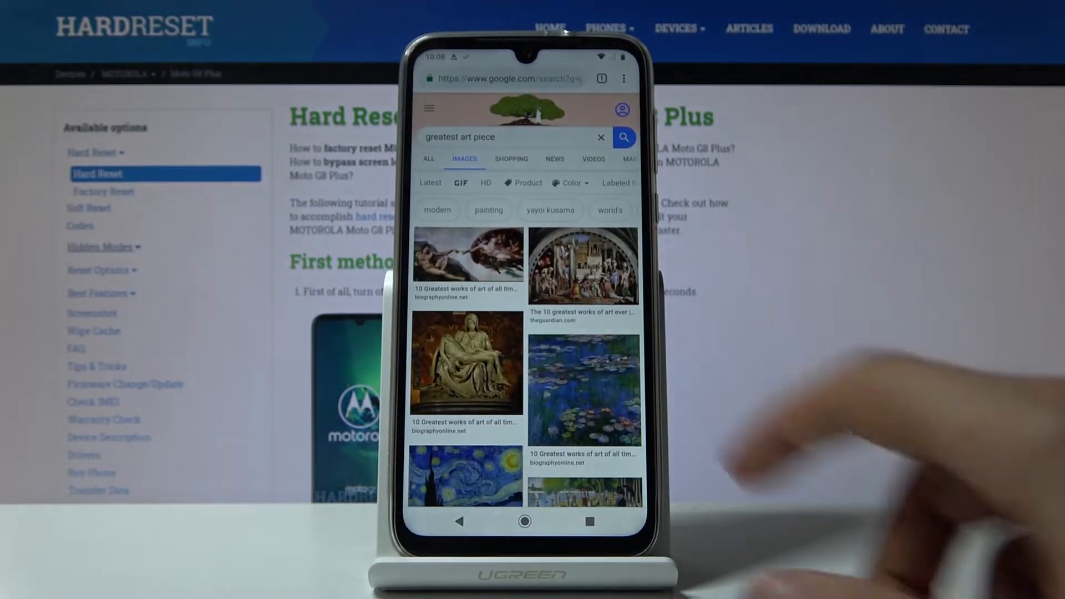
- Show Chrome's three-dot menu over the 'greatest art piece' image results
{"action": "left_click", "coordinate": [624, 78]}
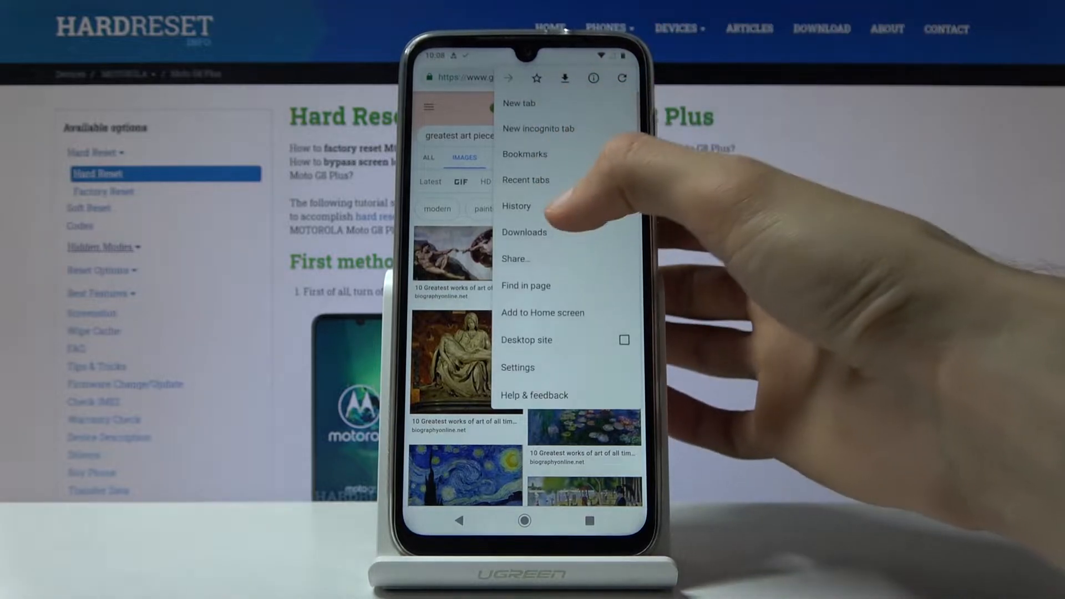
- Reach the Clear browsing data screen through Chrome's History page
{"action": "left_click", "coordinate": [517, 206]}
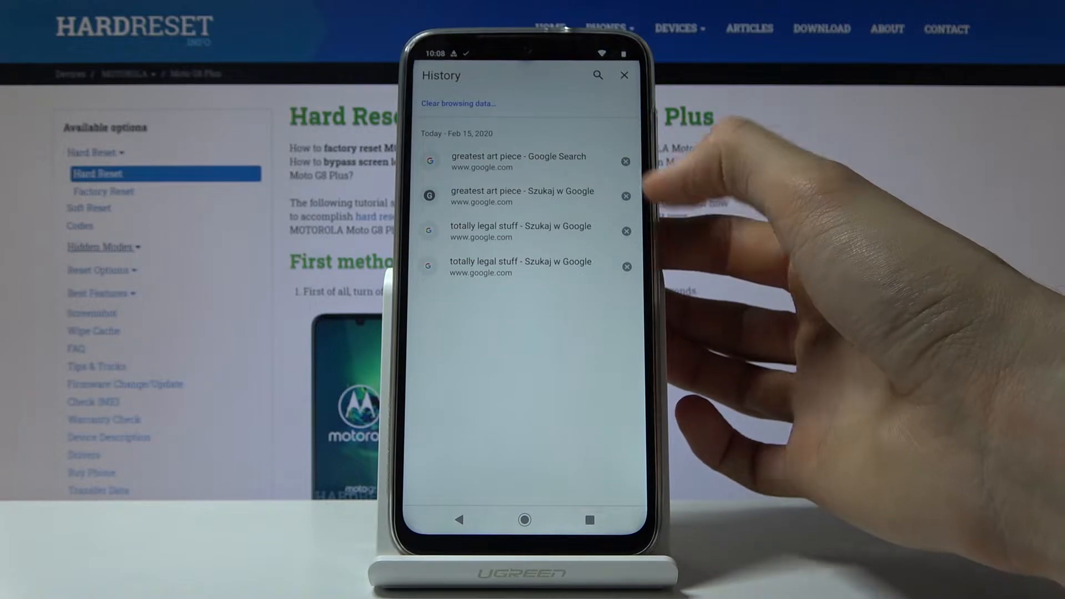
{"action": "left_click", "coordinate": [626, 195]}
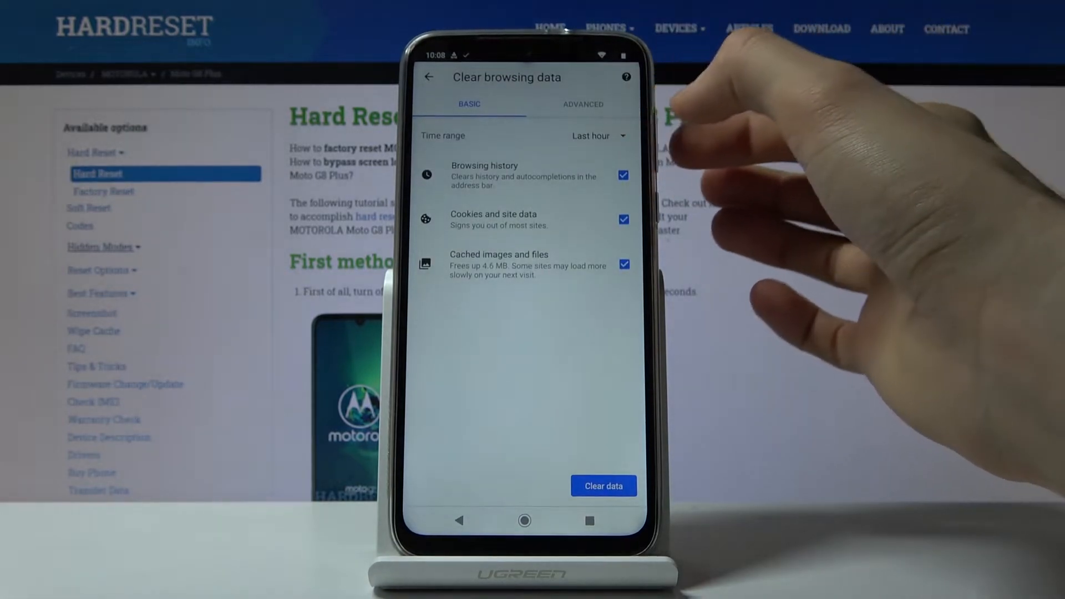
- Choose the All time range and include browsing history in the data to clear
{"action": "left_click", "coordinate": [595, 135]}
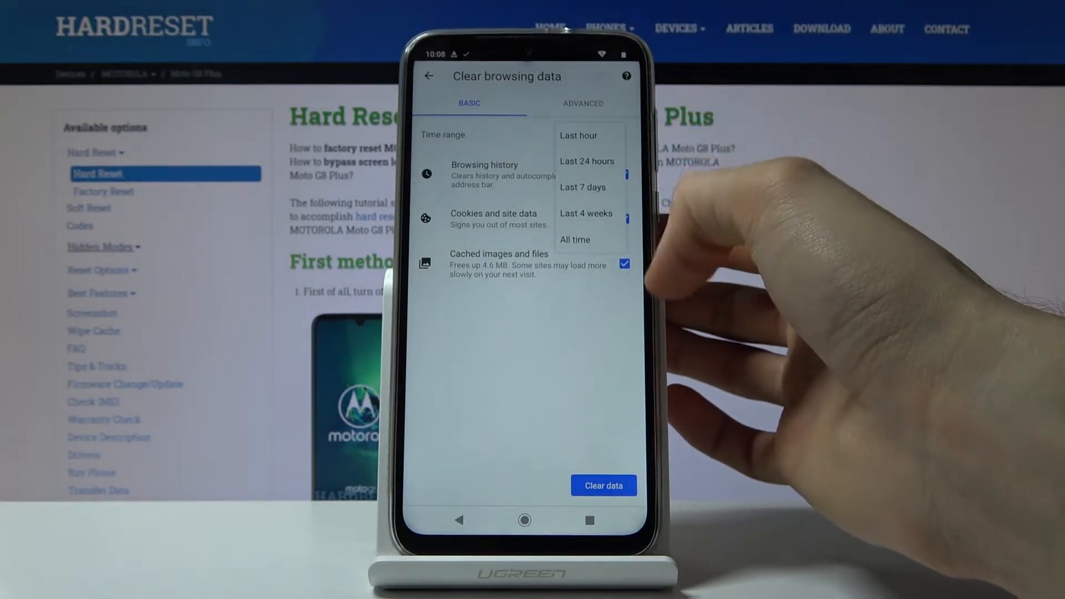
{"action": "left_click", "coordinate": [574, 240]}
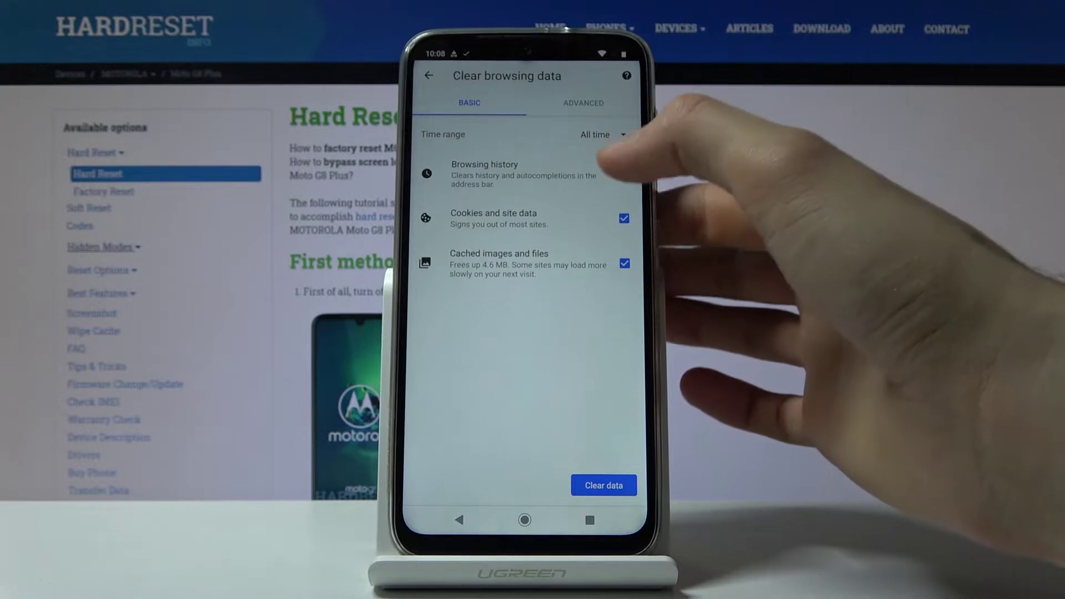
{"action": "left_click", "coordinate": [624, 173]}
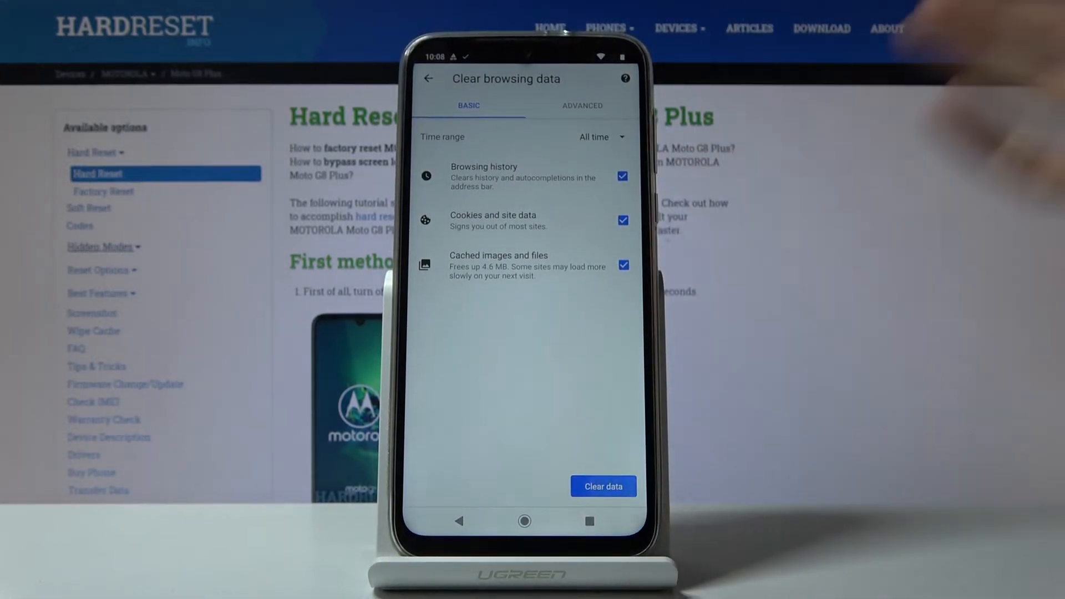
- Clear the selected data for all time and return to the phone's home screen
{"action": "left_click", "coordinate": [604, 486]}
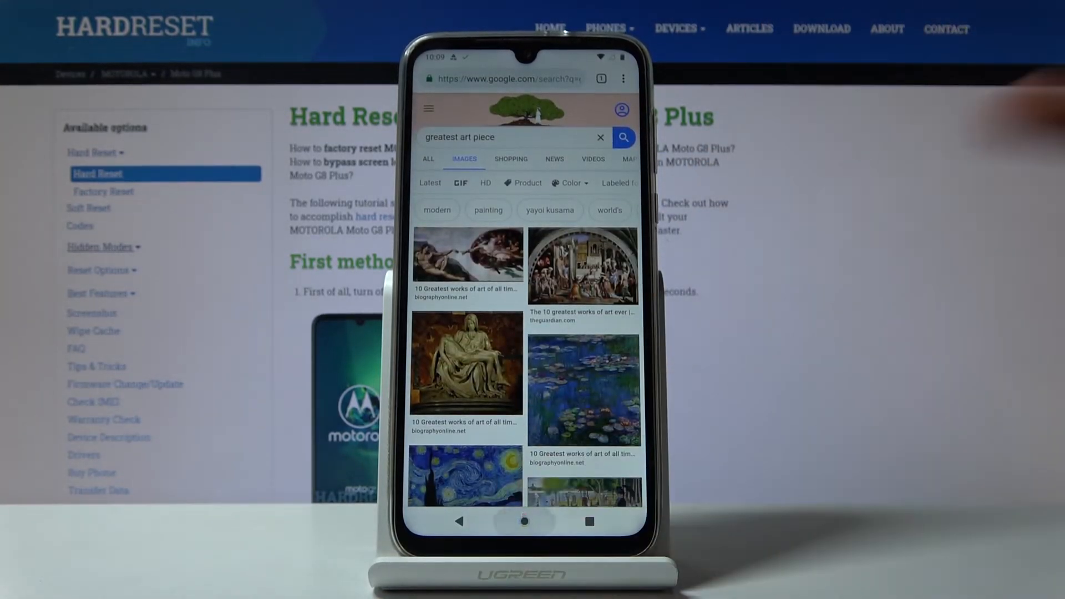
{"action": "left_click", "coordinate": [524, 521]}
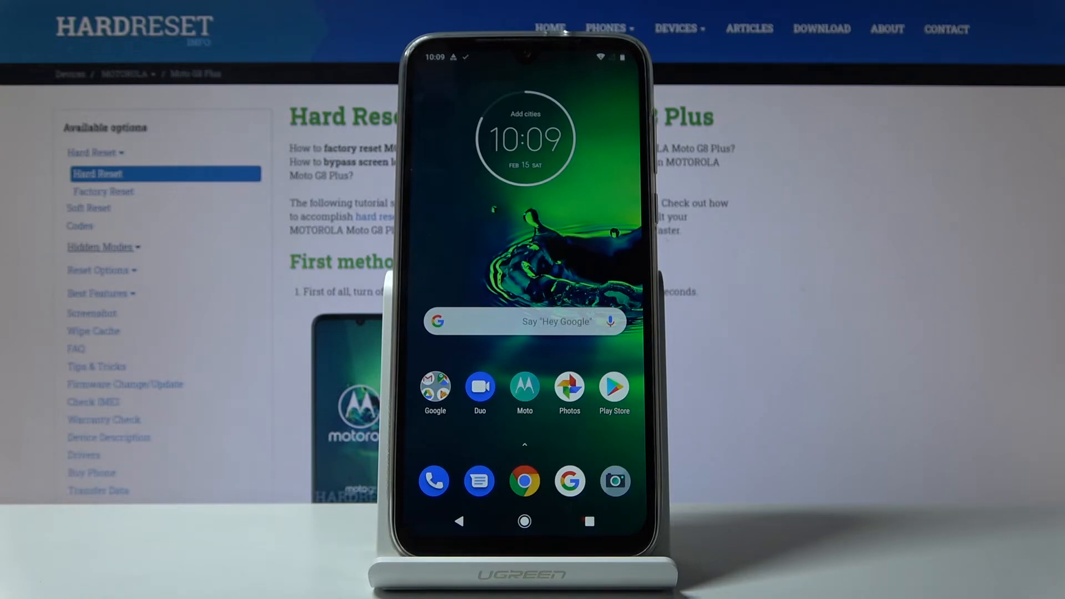